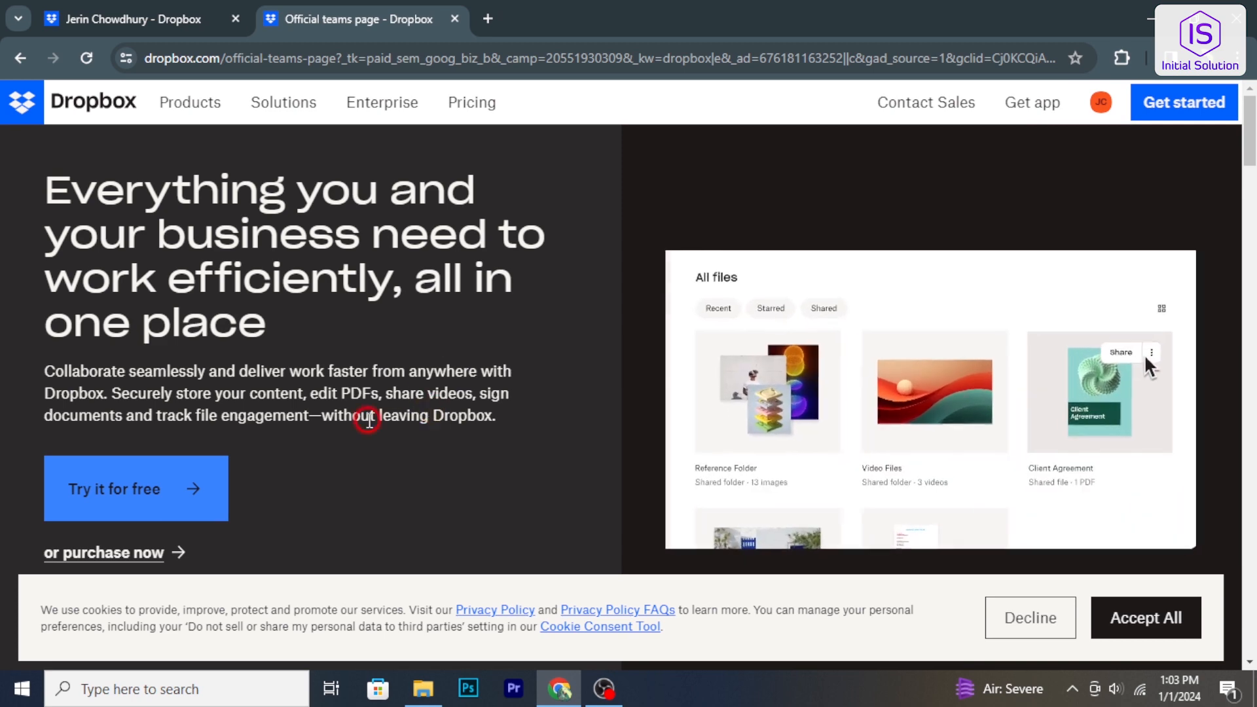
- Scroll the page and return to the Dropbox home file listing
scroll(down, 3)
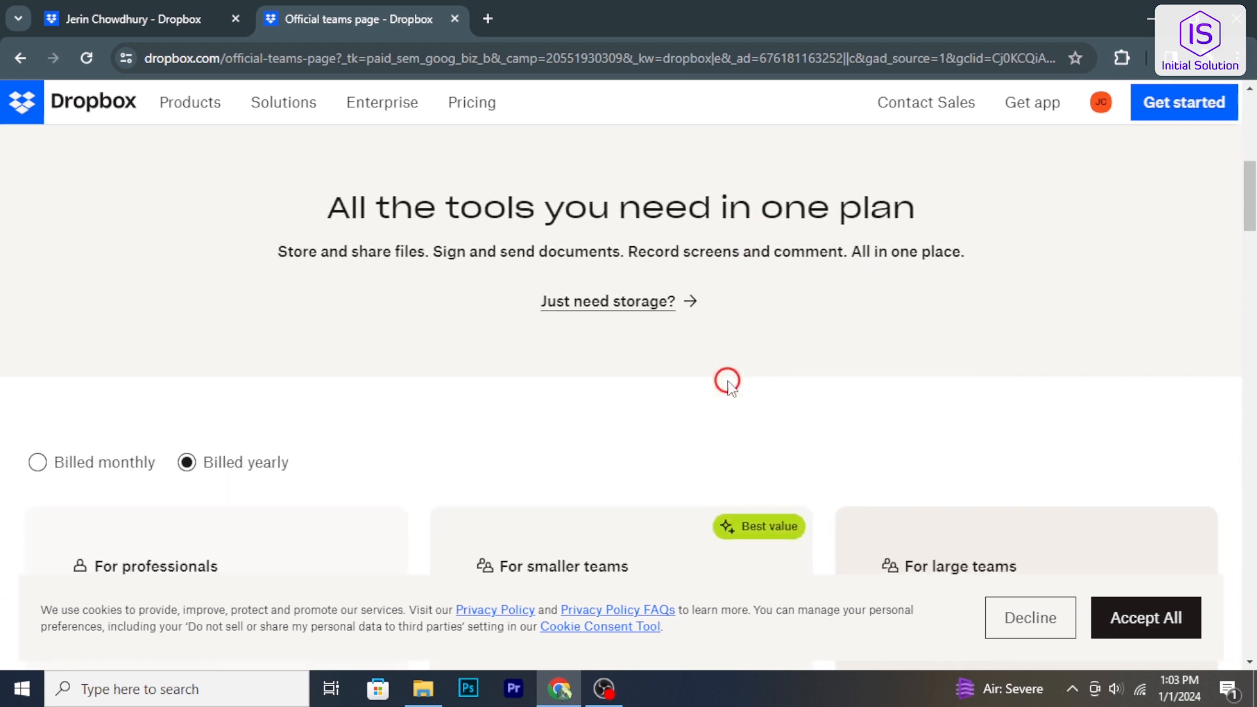
scroll(down, 3)
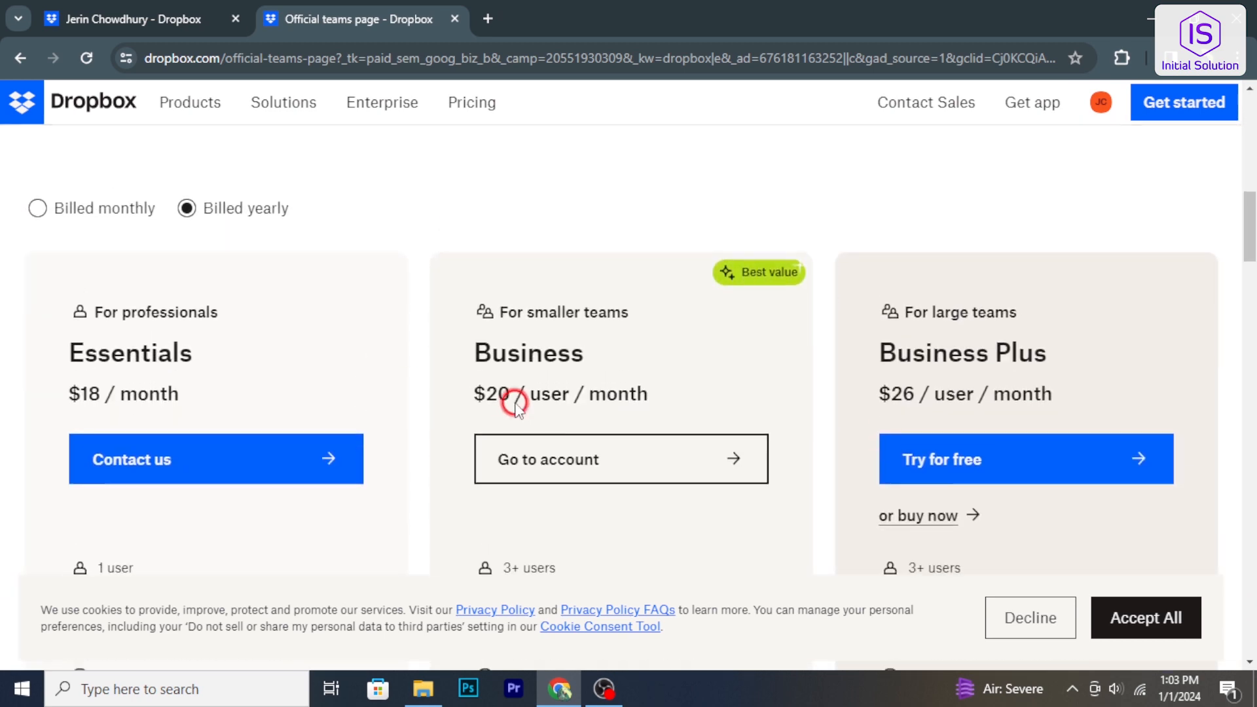
scroll(down, 3)
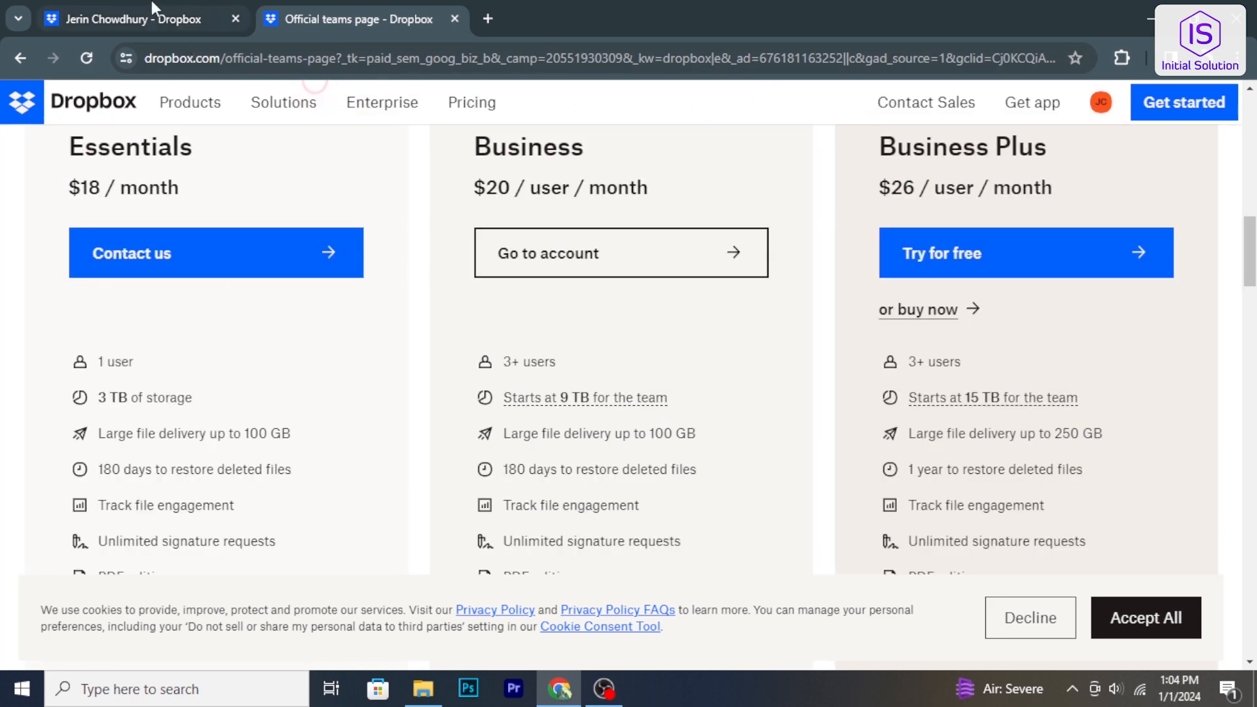
click(128, 18)
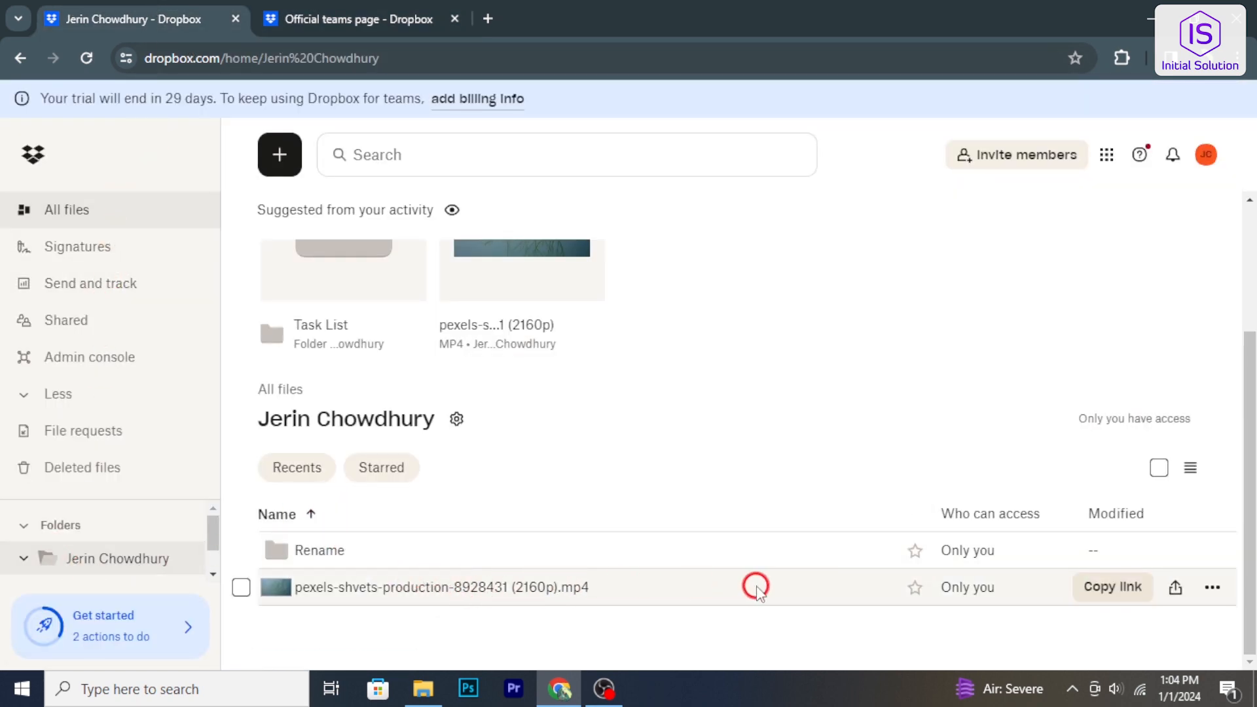
mouse_move(917, 585)
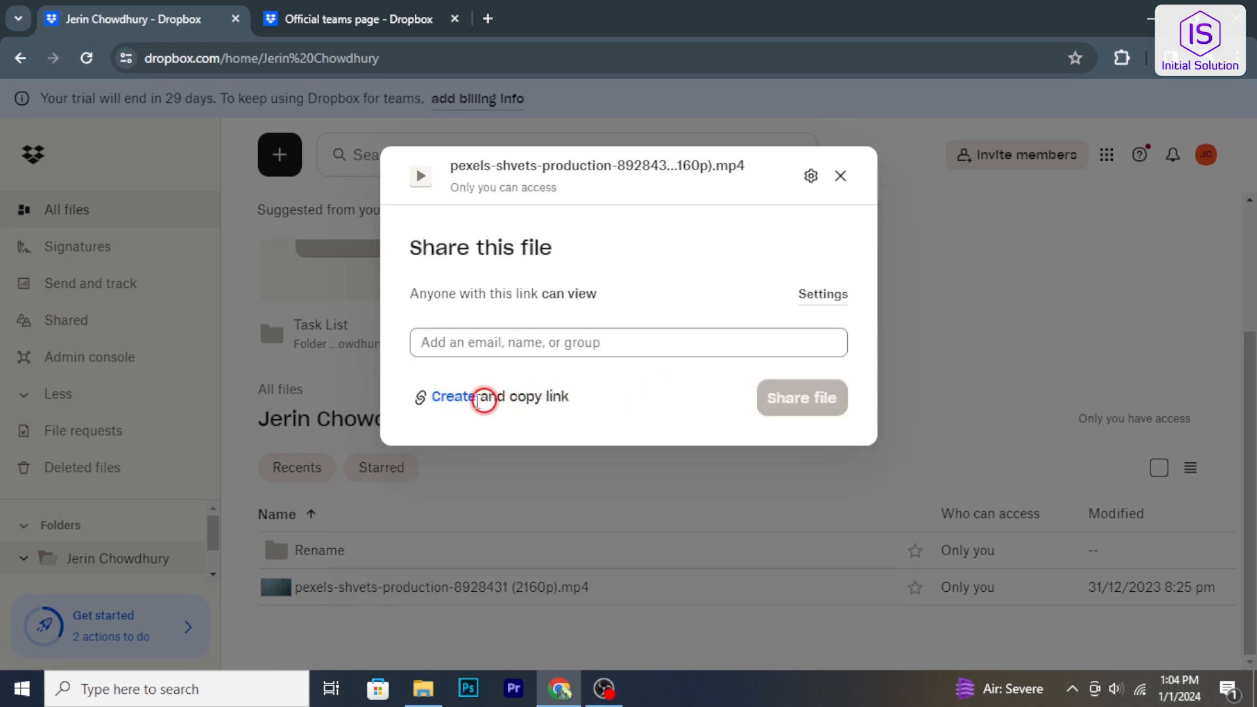
- Create a view-only link for the pexels-shvets-production MP4 and copy it to the clipboard
click(482, 396)
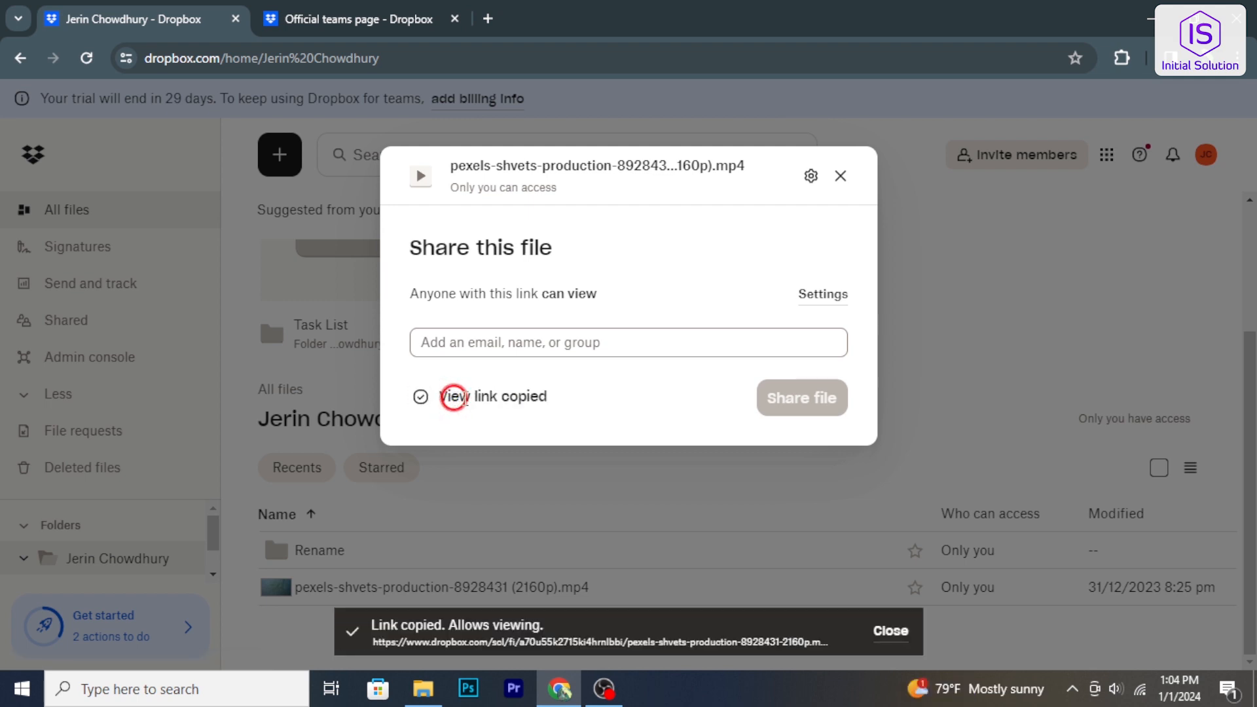
mouse_move(569, 405)
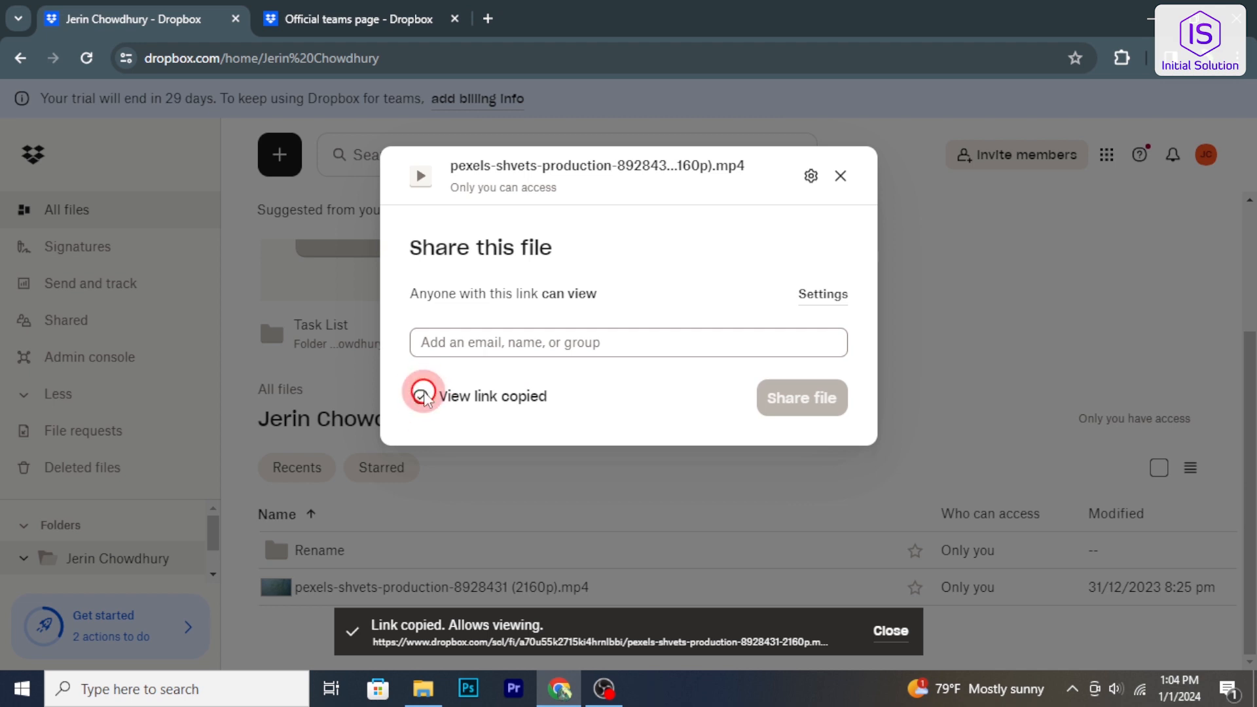
click(451, 396)
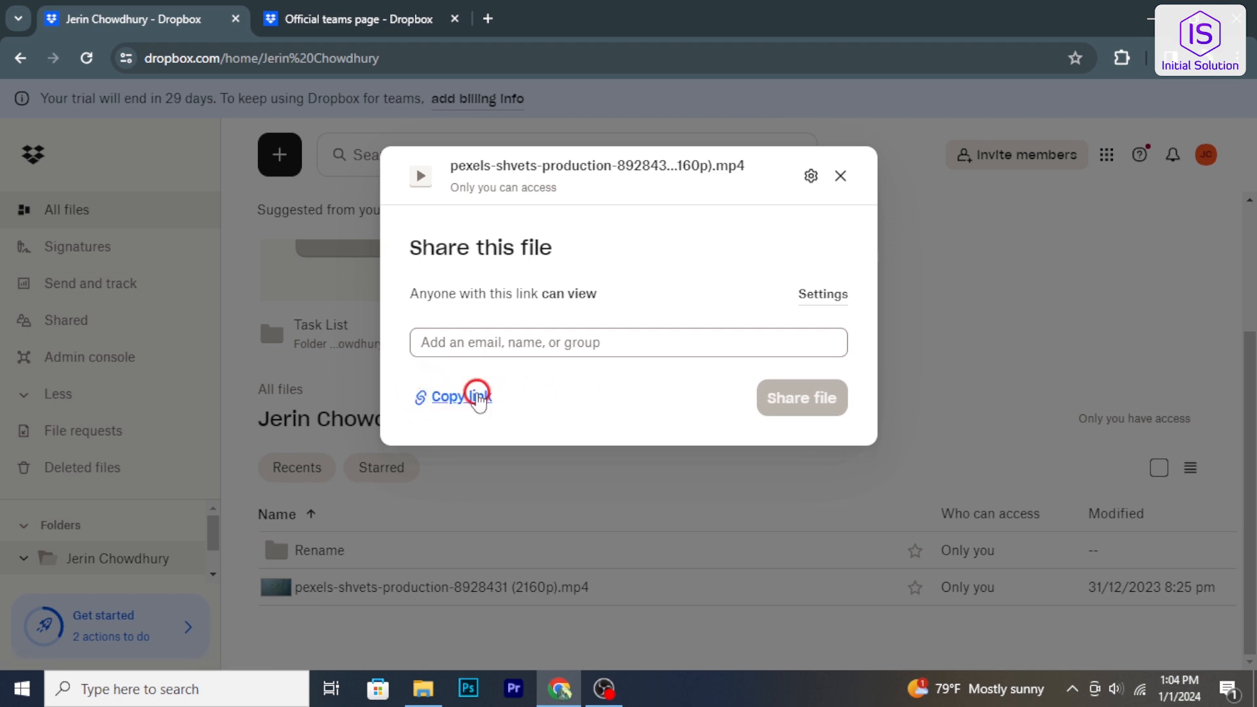
click(463, 396)
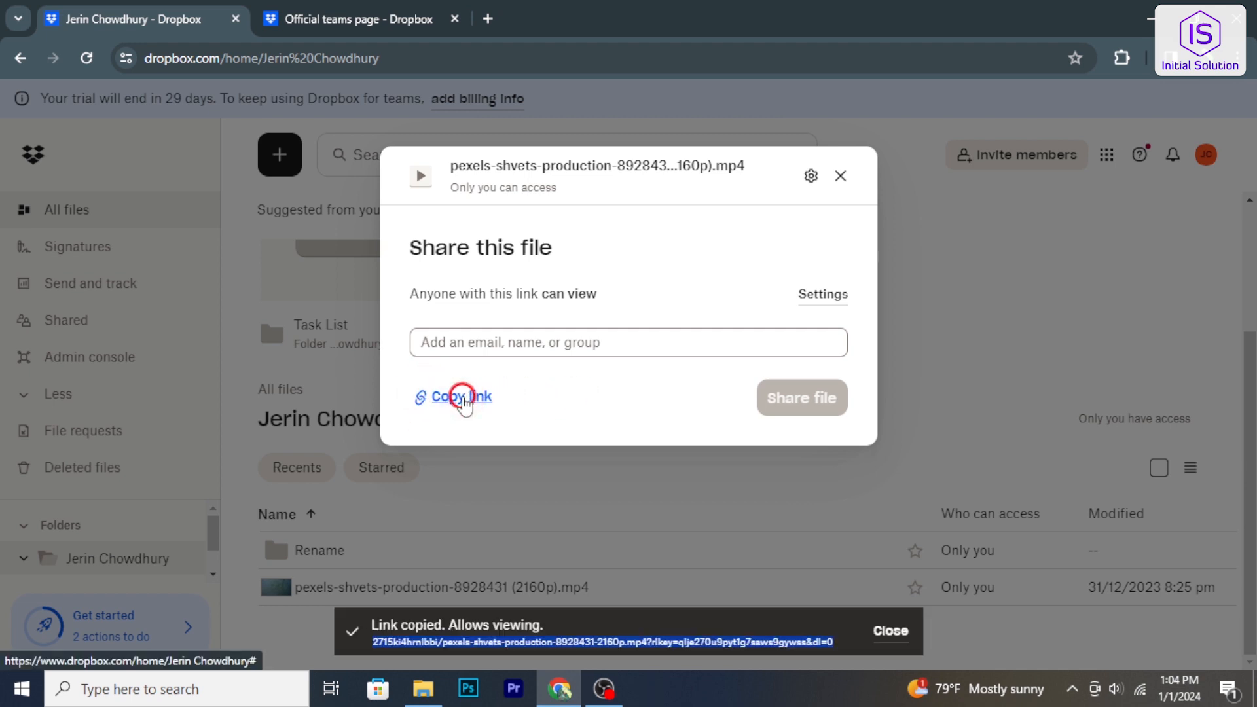